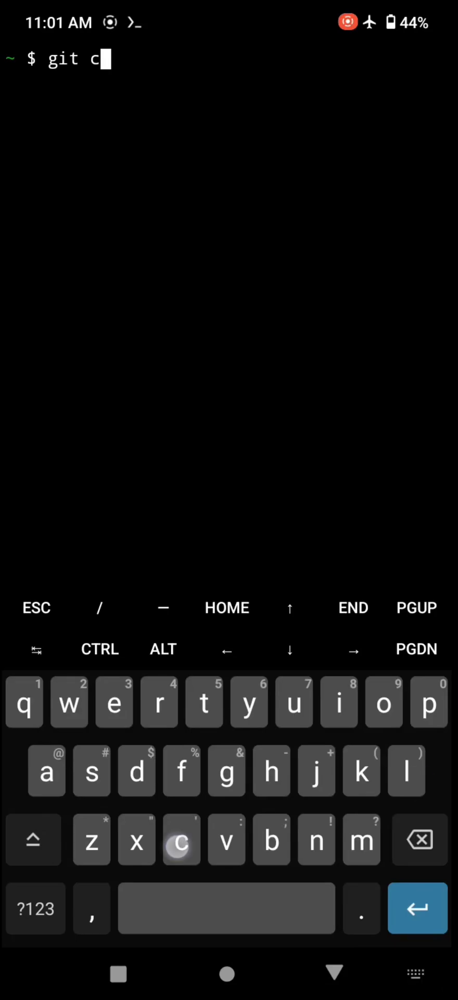
- Recursively clone github.com/leejeet/stable-diffusion.cpp and begin typing cd stable-diffusion.cpp
type("lone --re")
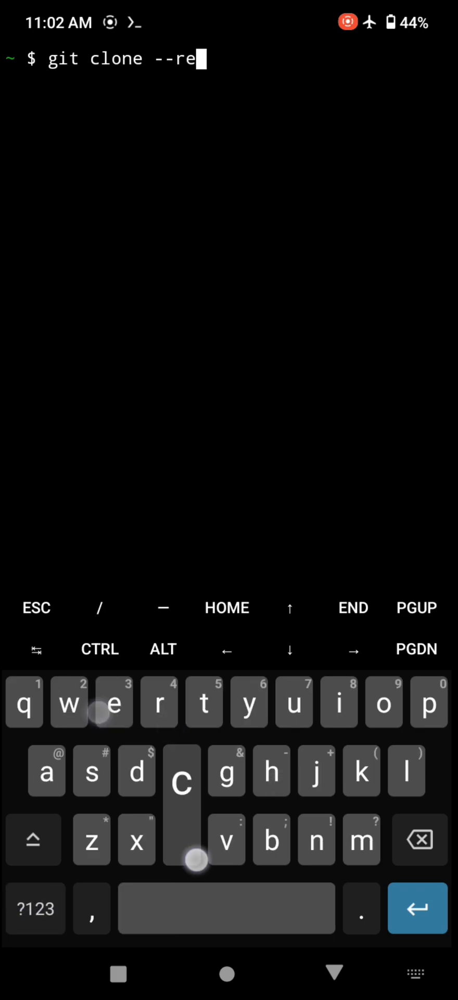
type("cursive")
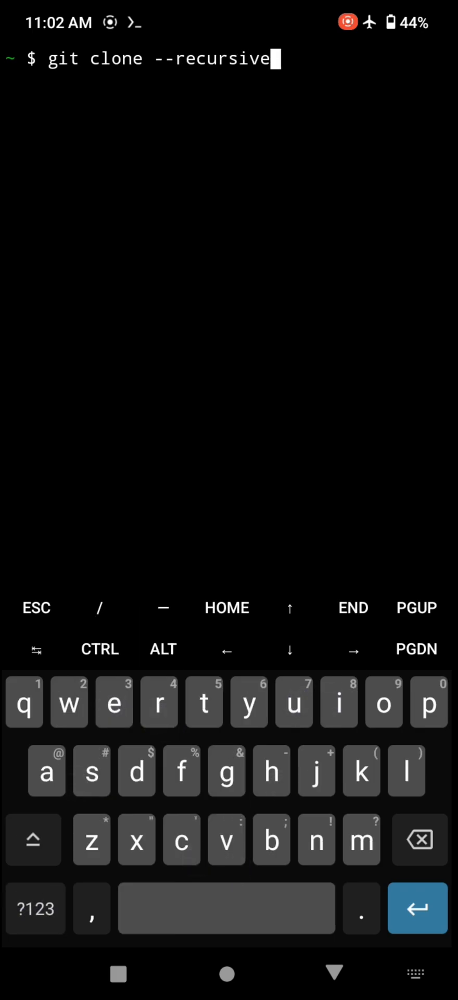
type("https://github.com/")
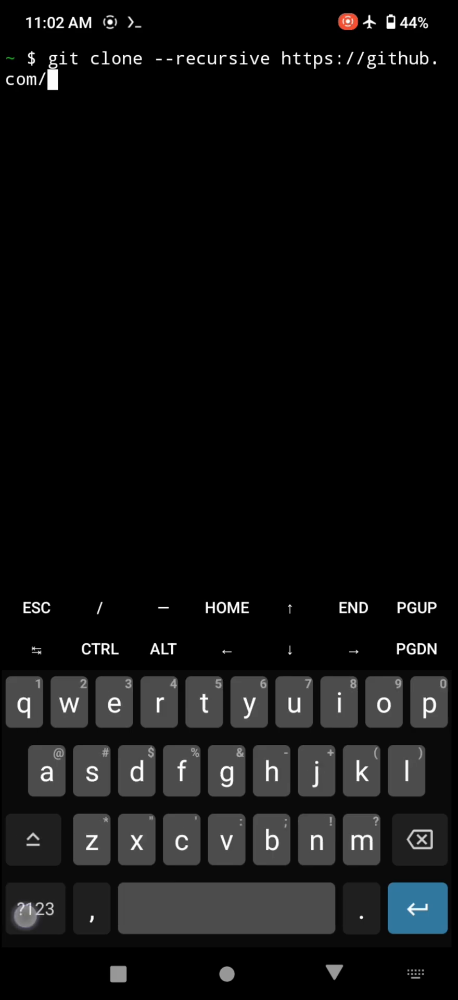
type("leejeet")
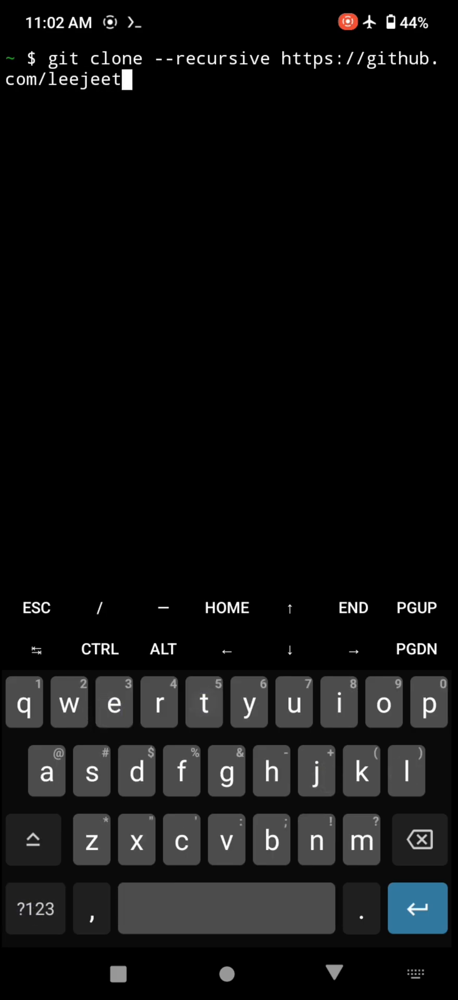
type("/")
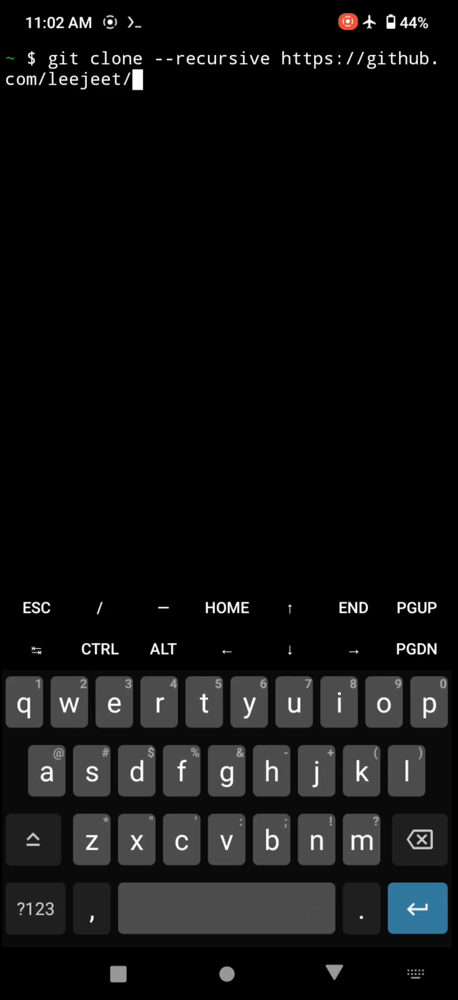
type("stable-diff")
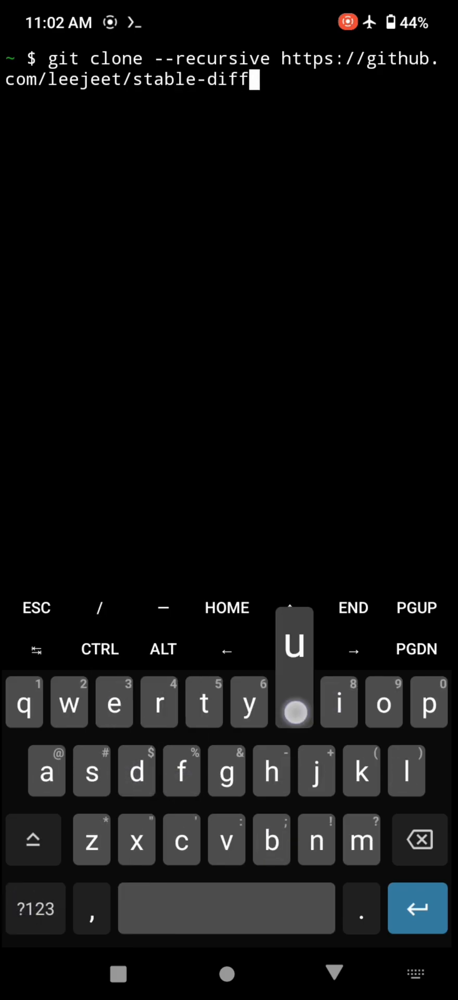
type("usion.")
type("cd stable-diffusion")
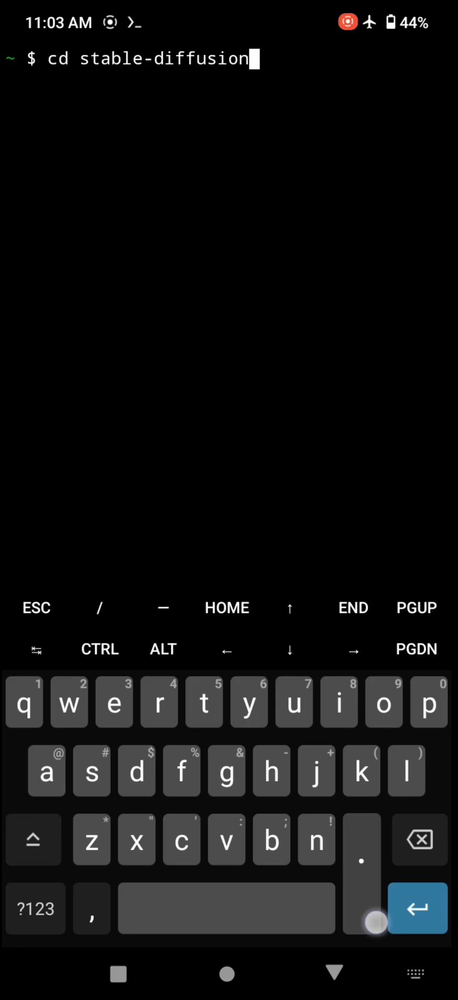
- Change into stable-diffusion.cpp and run git submodule update there
key("Enter")
type("git")
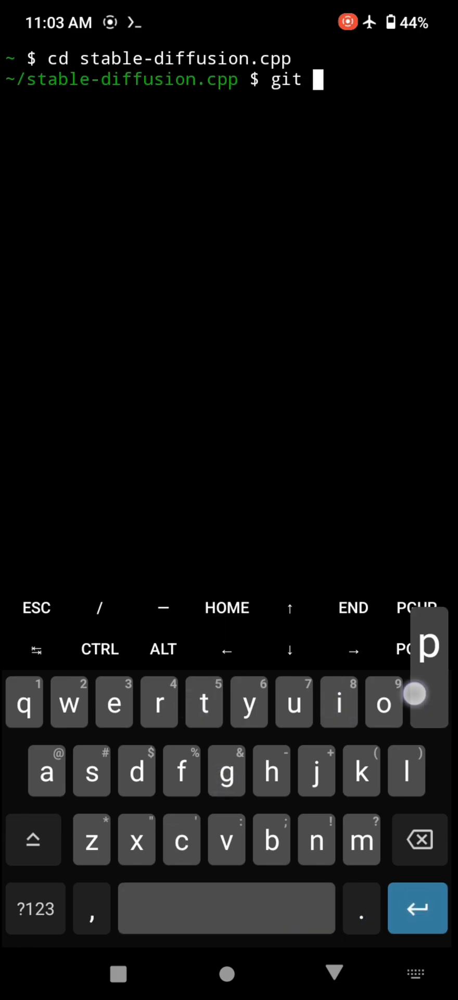
type("pull ori")
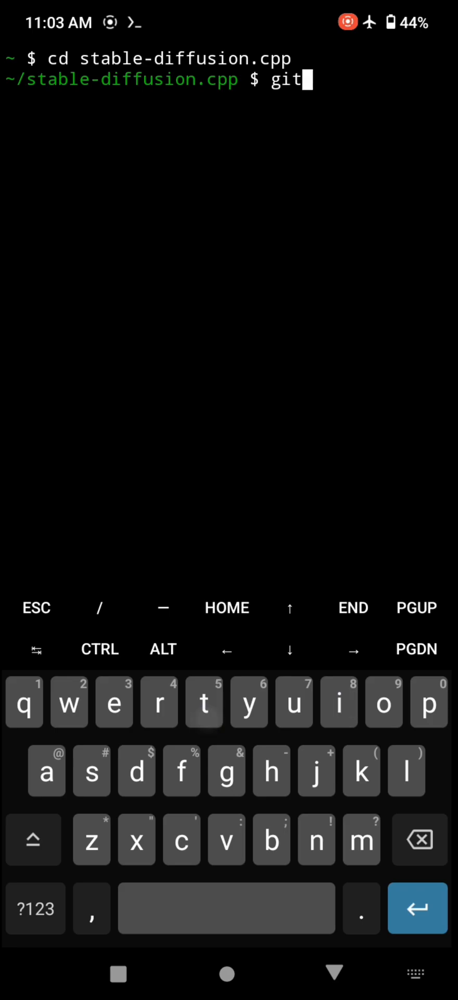
type("submodule updat")
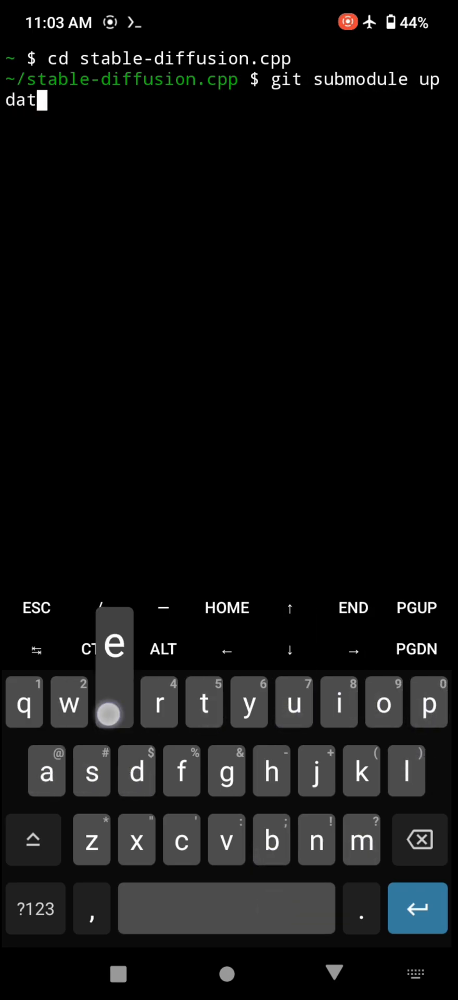
key("Enter")
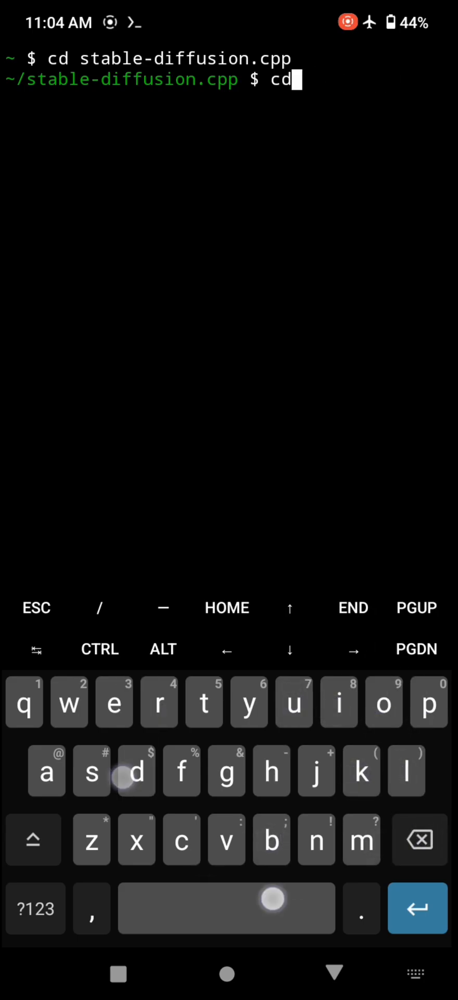
- Move into the build folder and configure the project with cmake .
key("Enter")
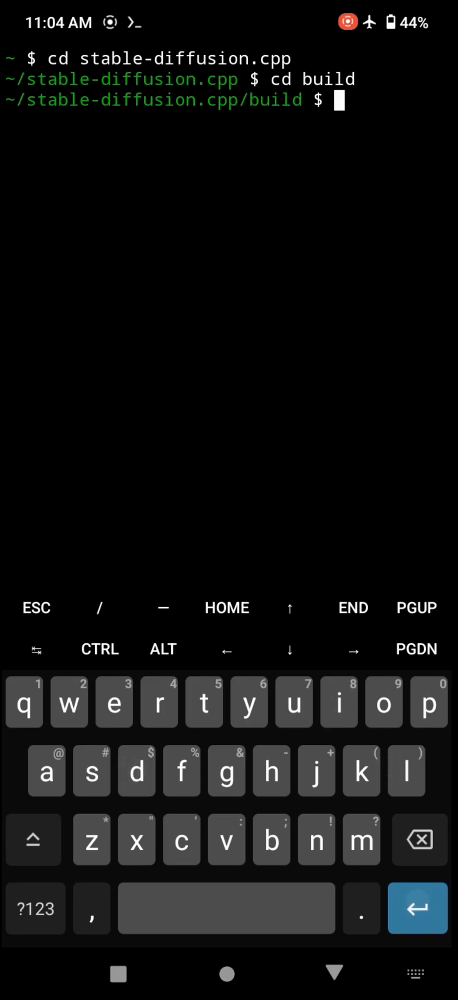
type("cmake")
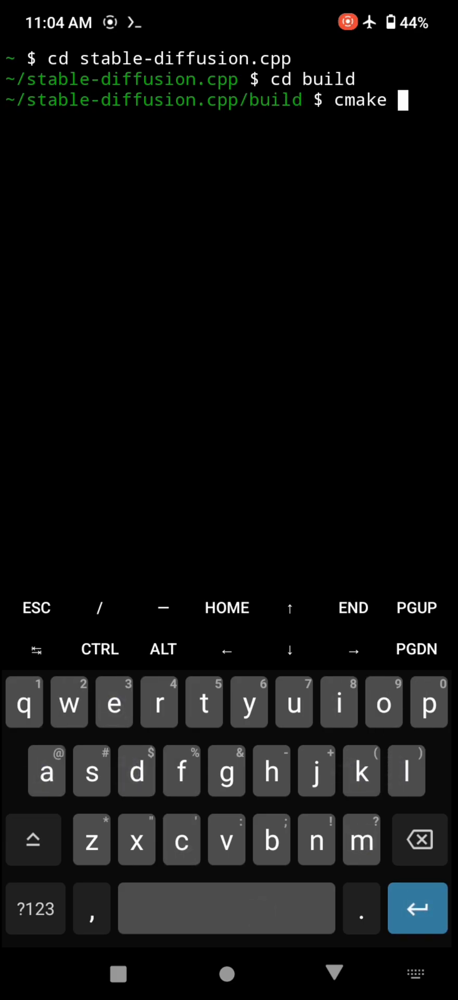
type("..")
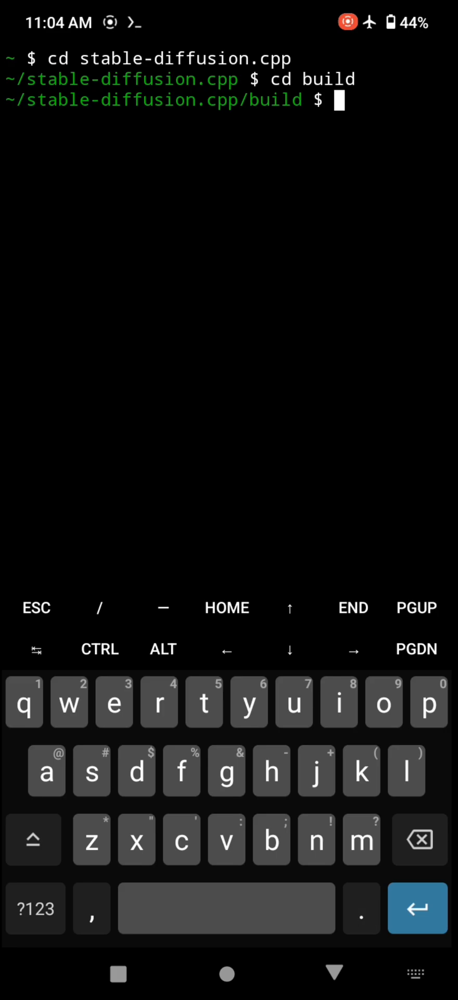
- Build the project with cmake --build . --config release
type("cmake --b")
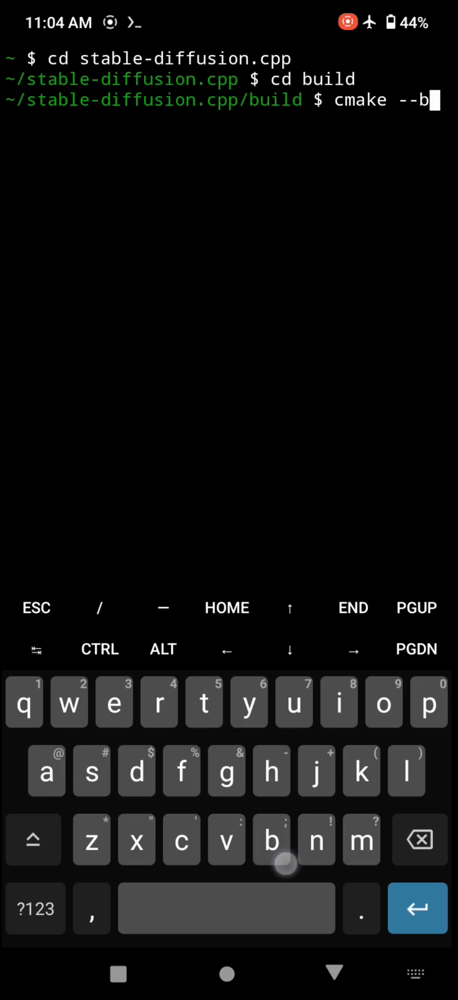
type("uild . --")
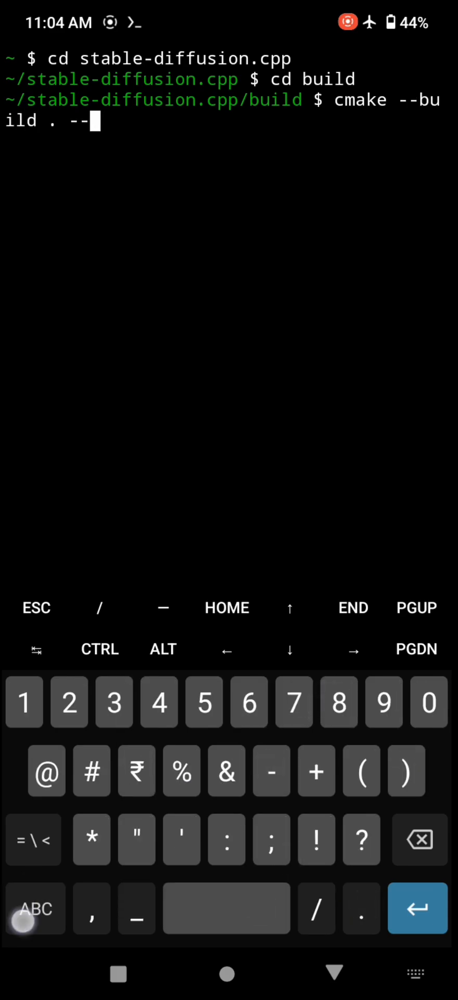
type("config")
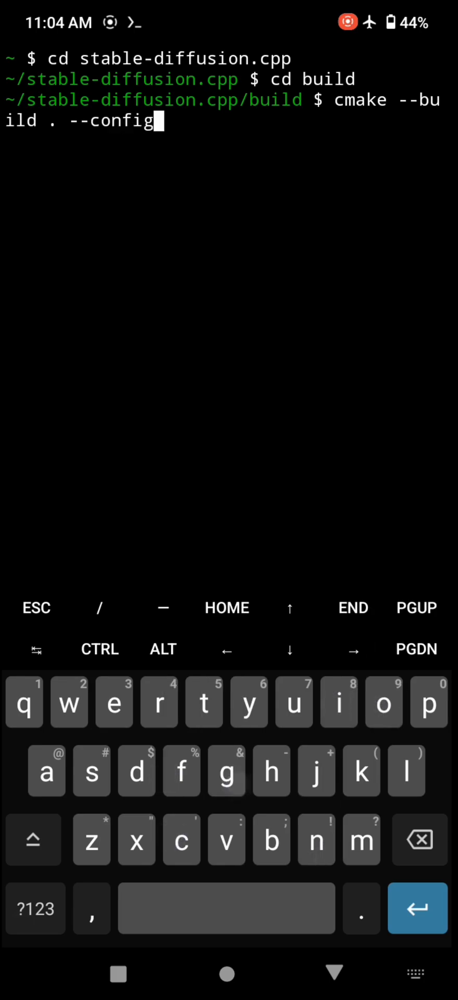
type("release")
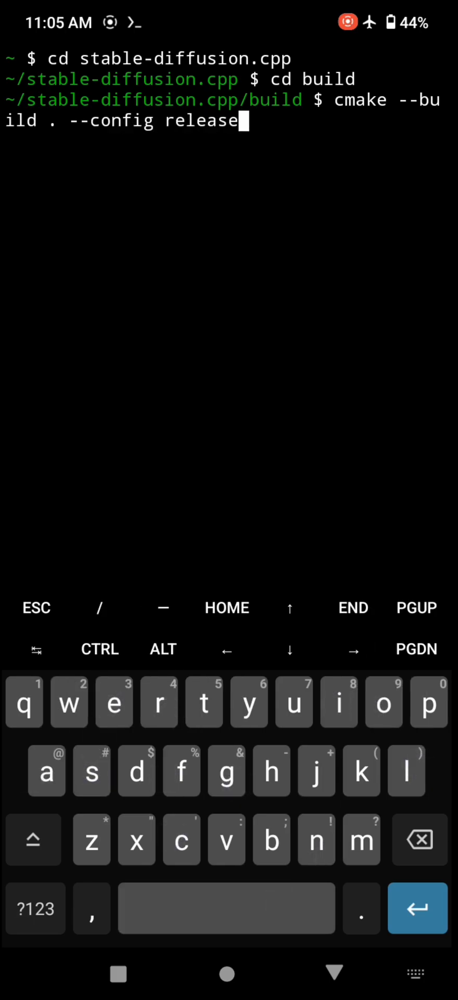
left_click(418, 838)
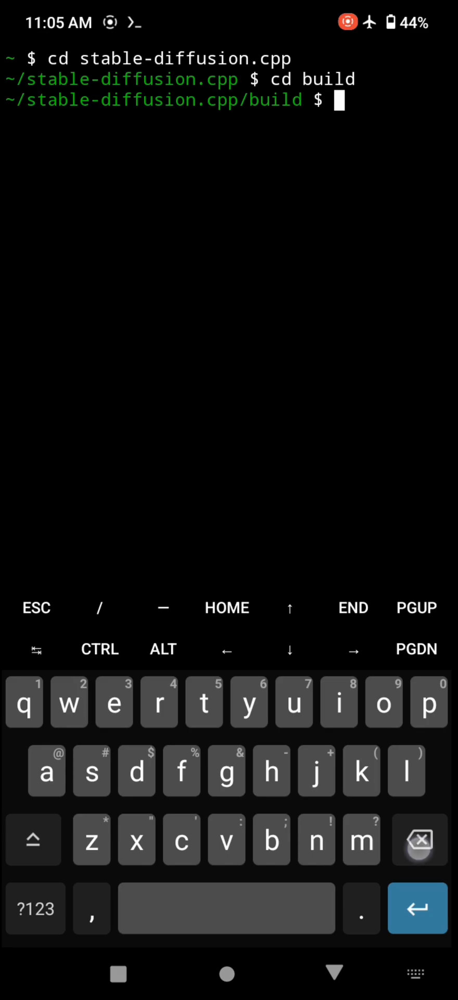
type("cd ..")
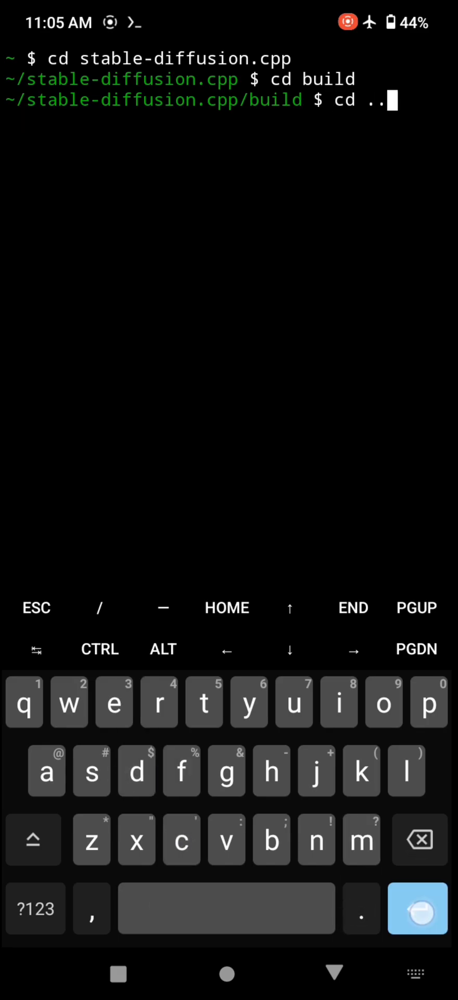
- Return to the project folder and enter ./build/bin/sd -m dreamlike-photoreal-1.0.ckpt -p "a lovely cat"
key("Enter")
type("./")
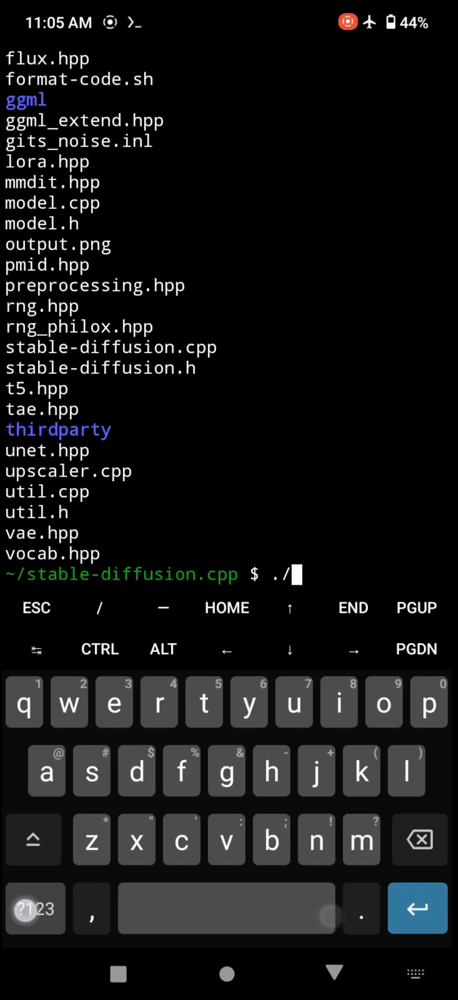
type("build/bin/sd -m dreamlike-photoreal-1.0.ckpt -p")
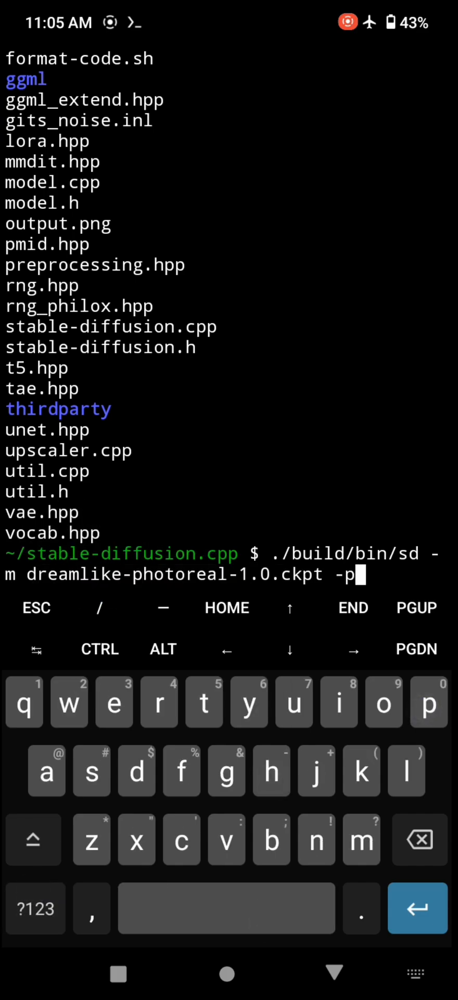
type("\" a lovely cat")
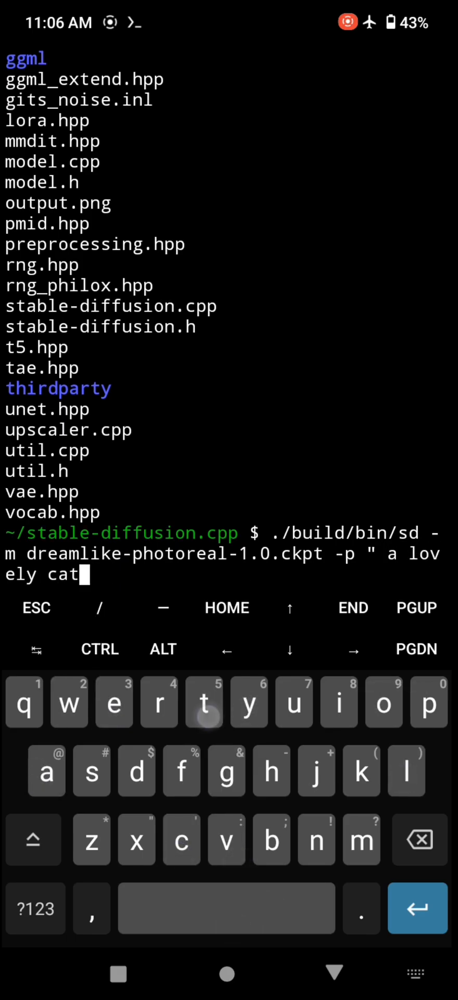
type("\"")
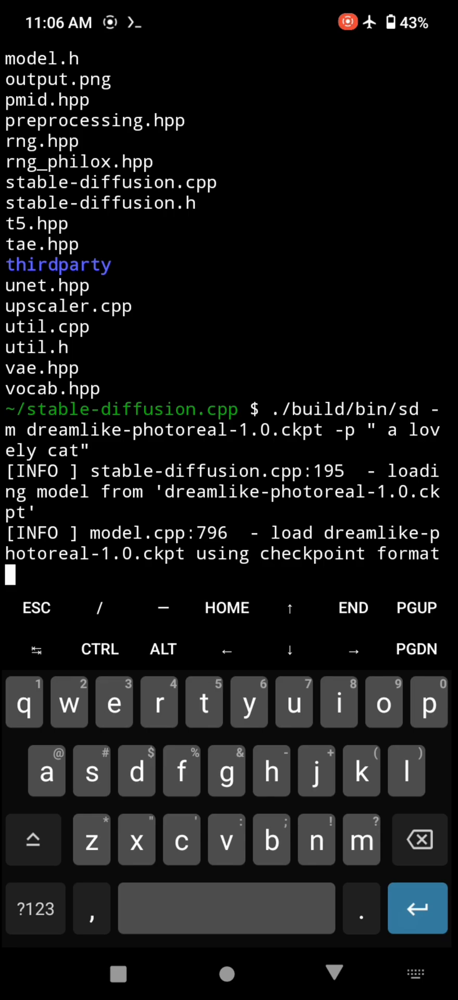
- Scroll the sd log as the dreamlike model loads and generation starts at seed 42
scroll("down", 3)
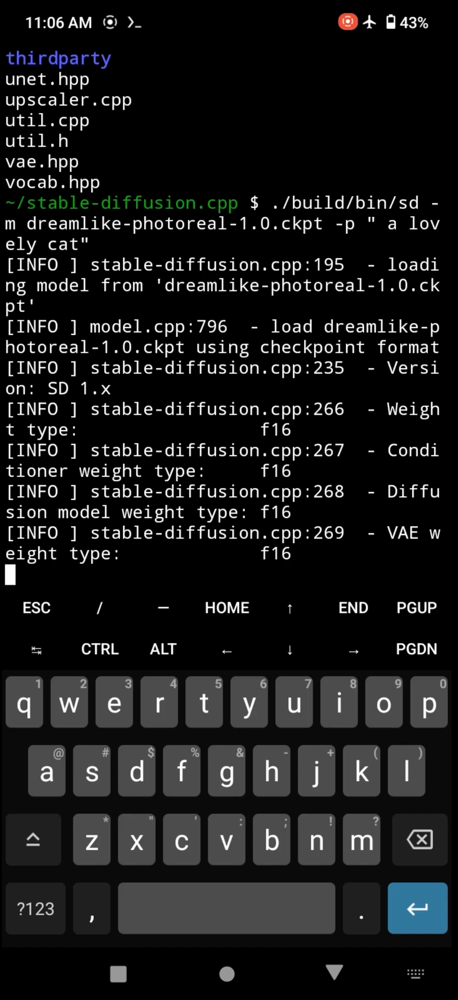
scroll("down", 3)
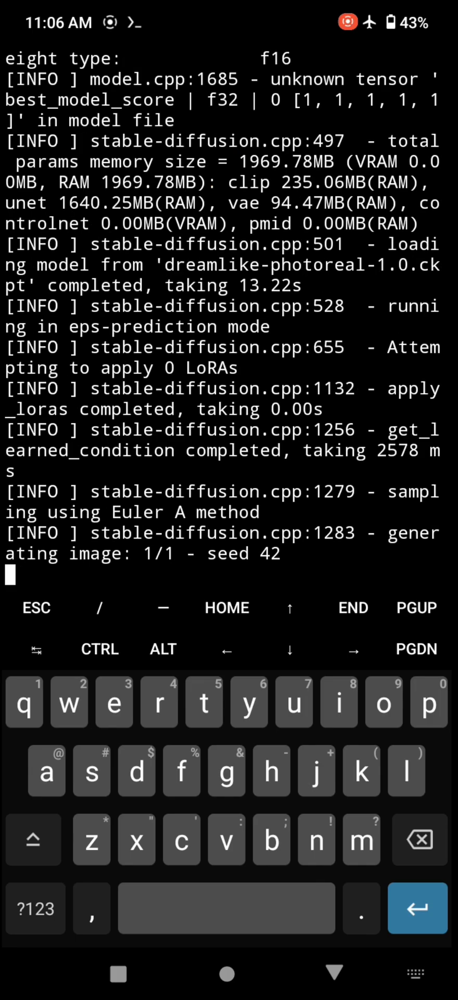